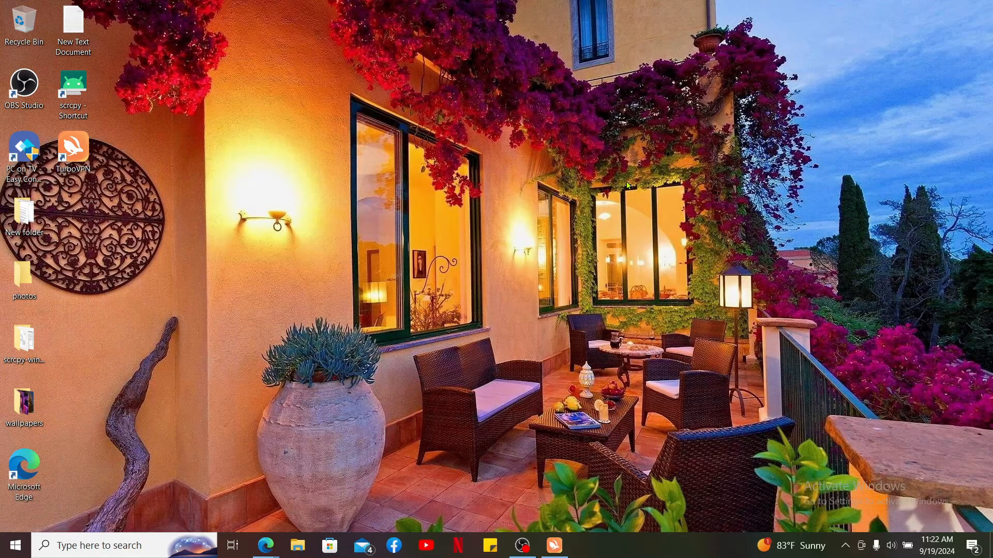
Step: Launch Edge and load the Moodle.org home page from the address bar suggestion
click(24, 464)
text(moodle.org)
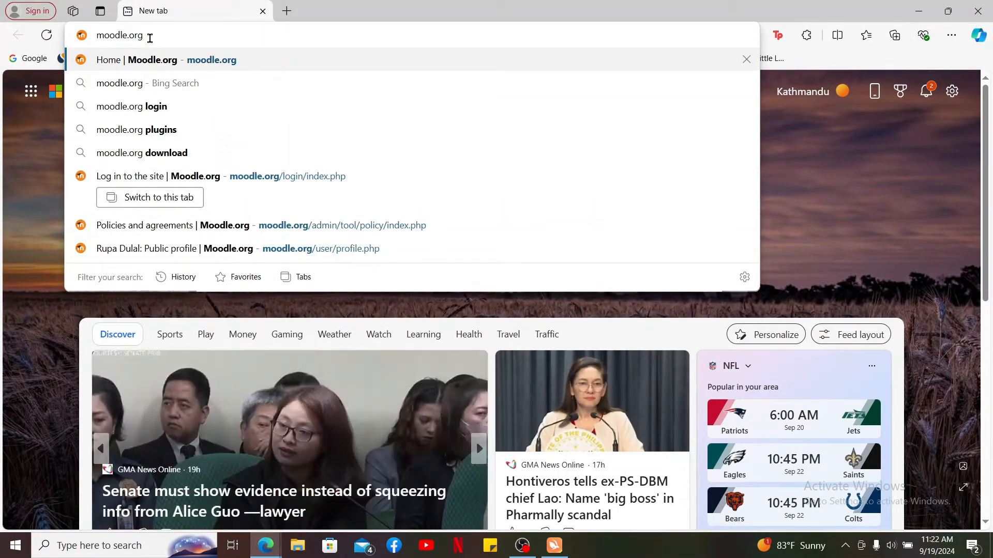
click(152, 60)
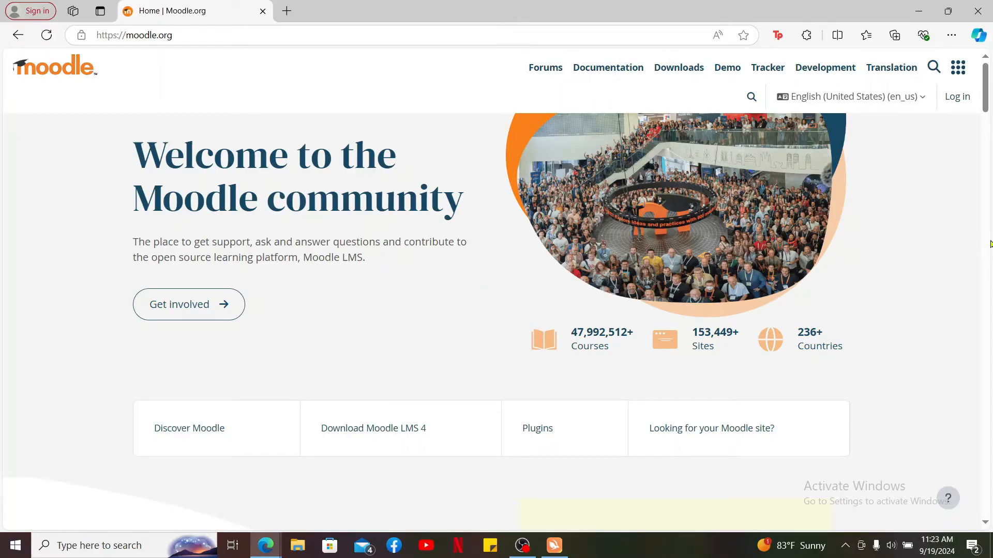
mouse_move(958, 96)
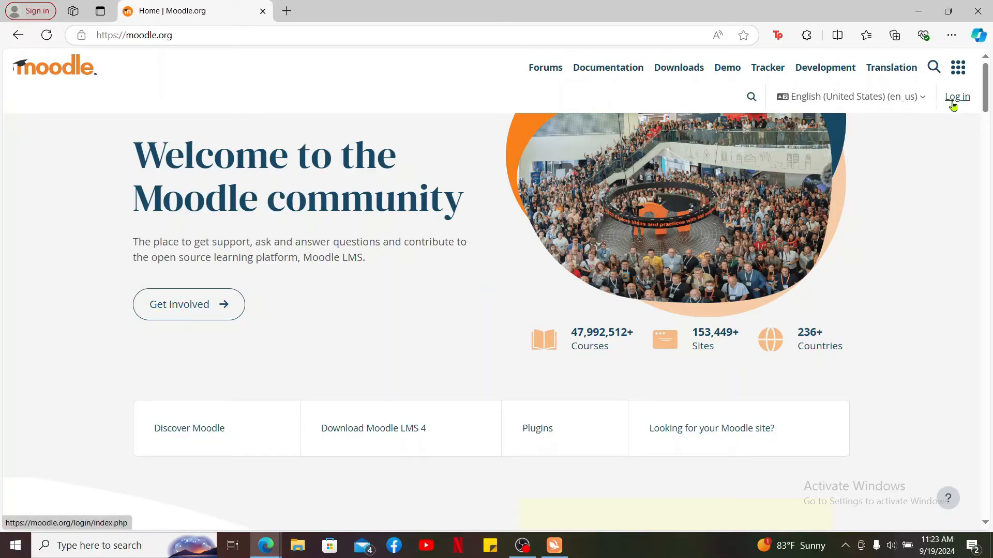
Step: Go to the Moodle.org log-in page via the Log in link
click(957, 96)
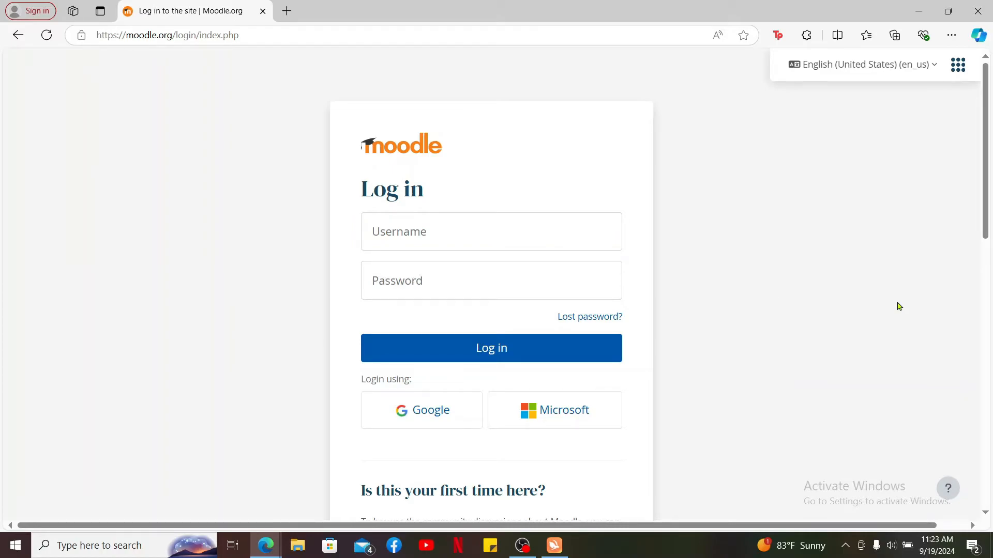
mouse_move(653, 328)
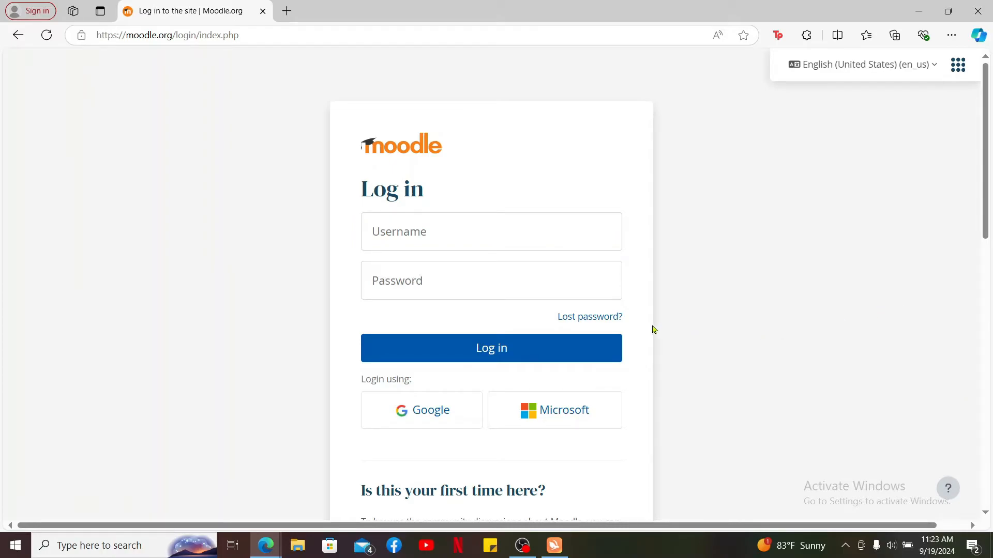
mouse_move(586, 322)
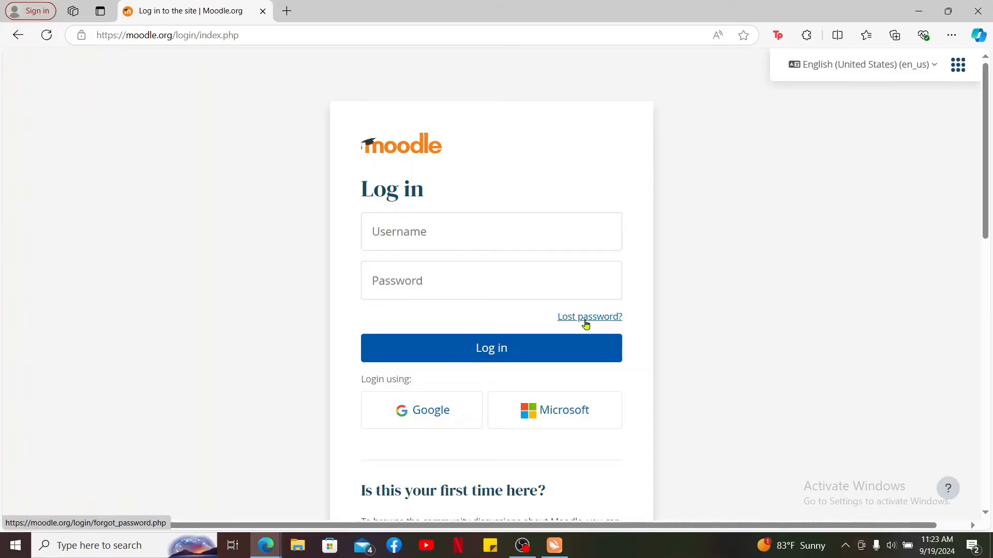
Step: Request a password reset via Lost password? with the saved email address, then start a new tab
click(590, 317)
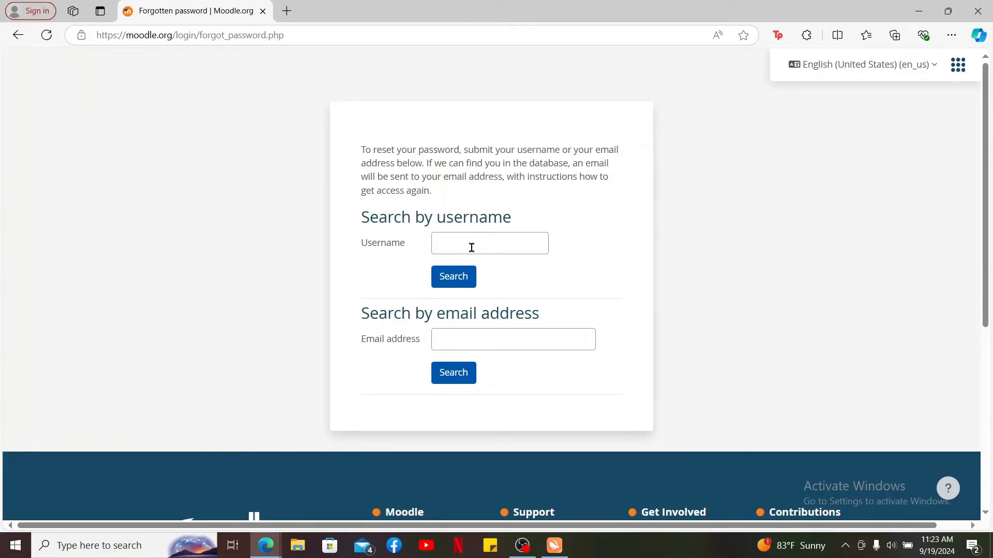
click(513, 340)
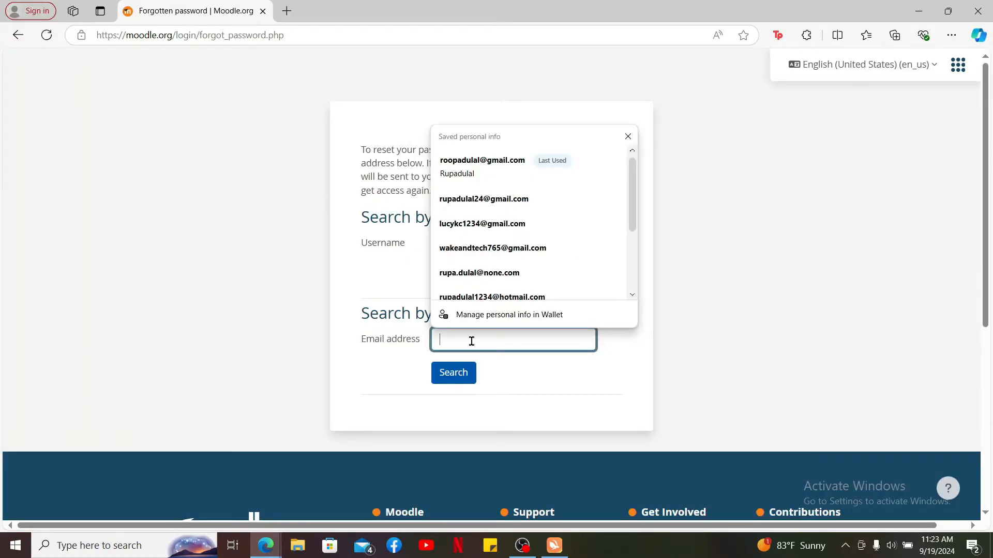
click(482, 160)
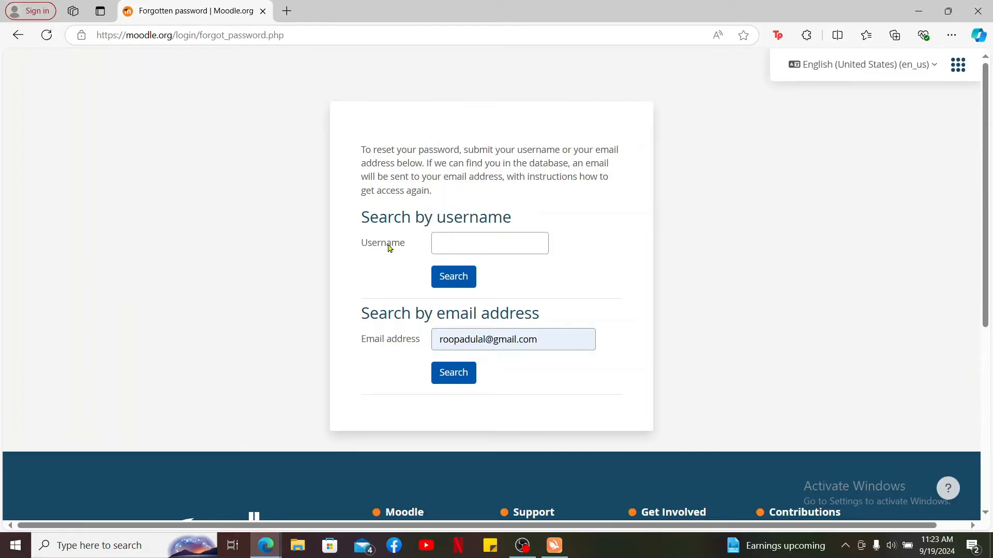
mouse_move(508, 384)
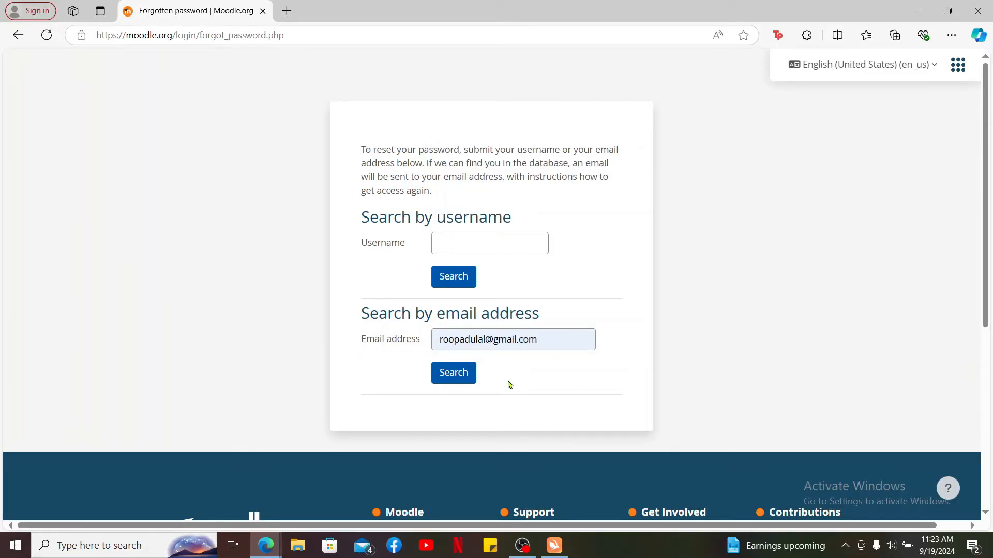
click(453, 372)
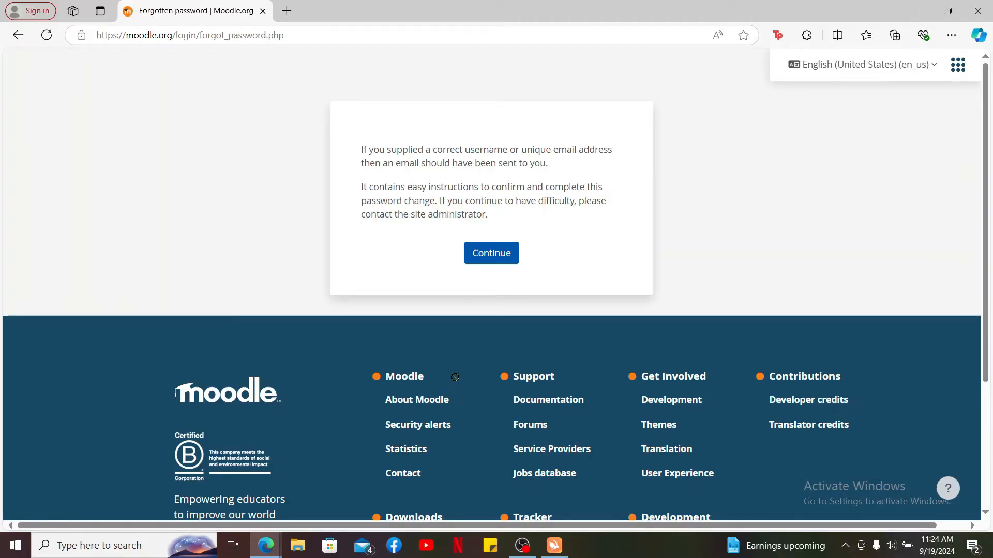
click(287, 11)
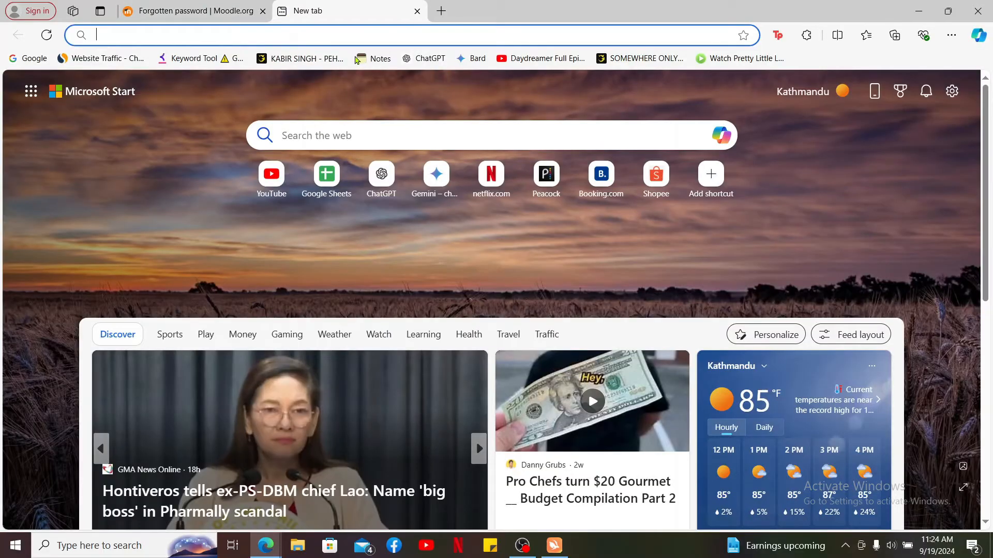
Step: In Gmail, find the Moodle.org Password reset request email and follow its reset link
text(gmail.google.com/mail/u/3/#inbox)
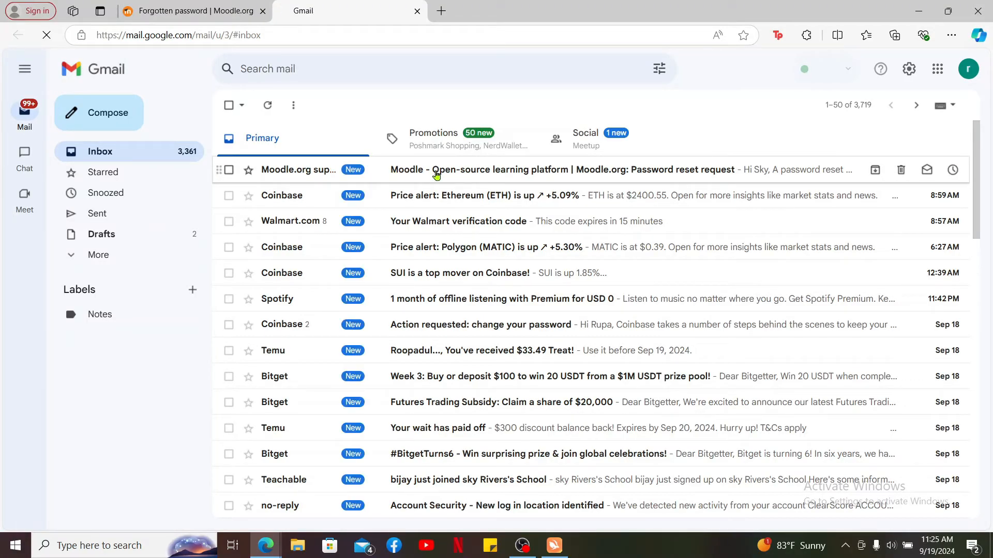
click(583, 170)
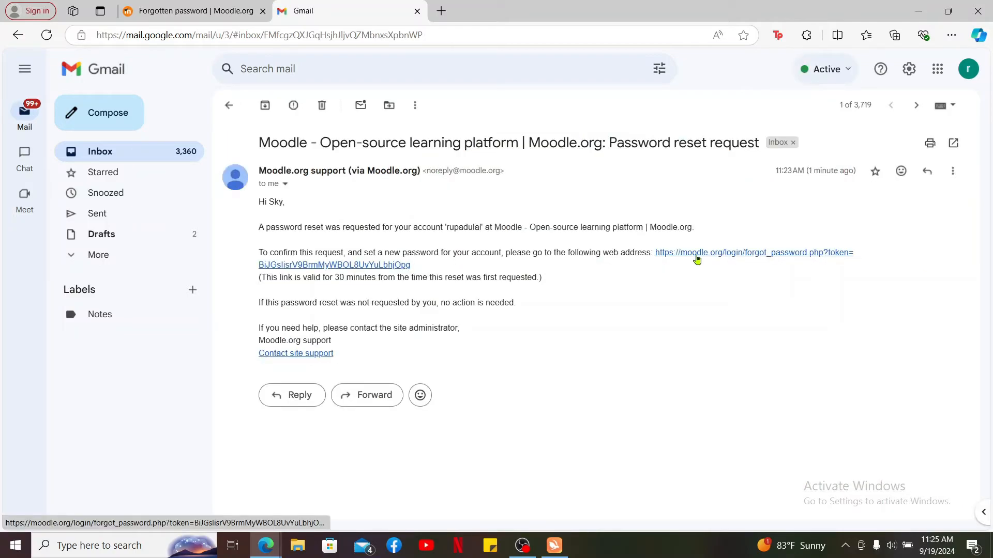
click(697, 252)
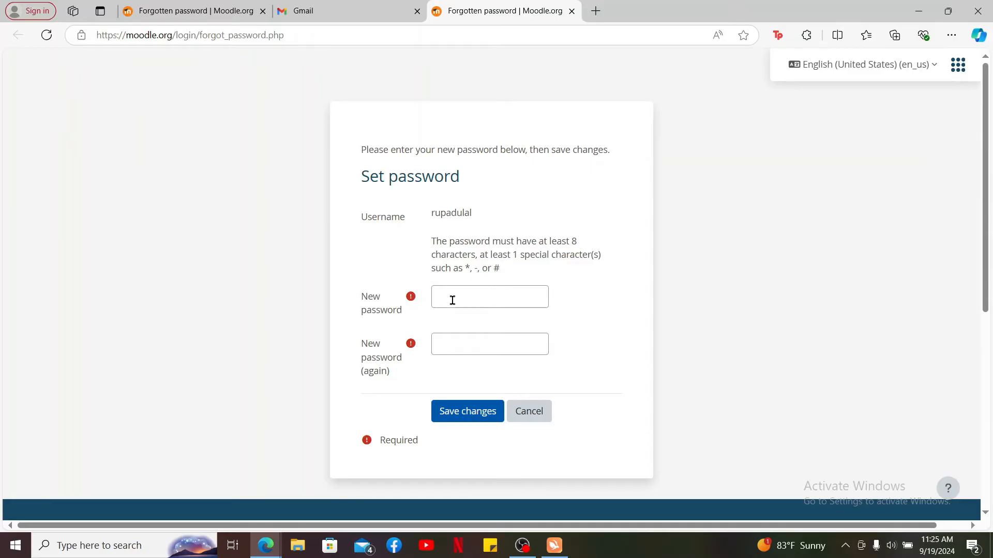
Step: Enter the new password in both fields and save it, landing logged in on the home page
click(489, 296)
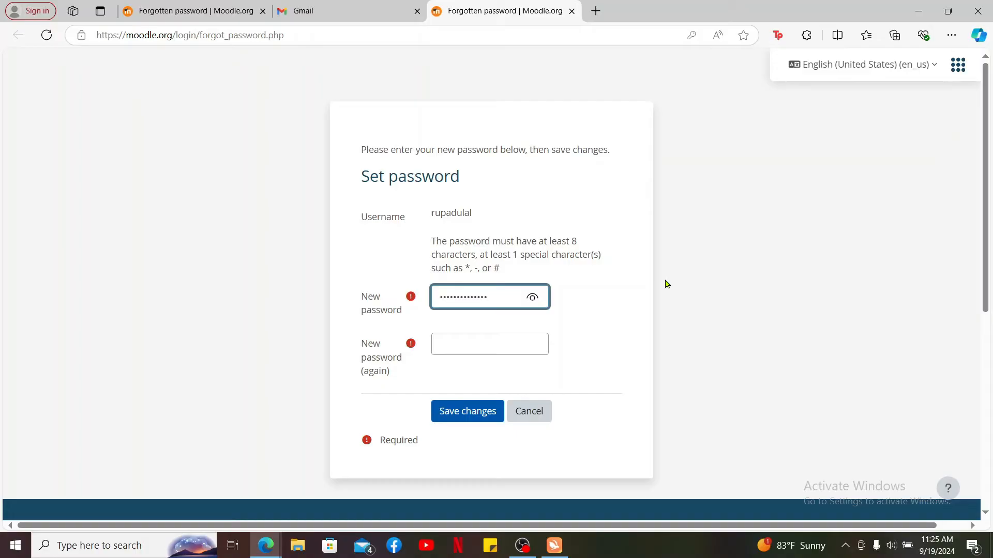
click(490, 344)
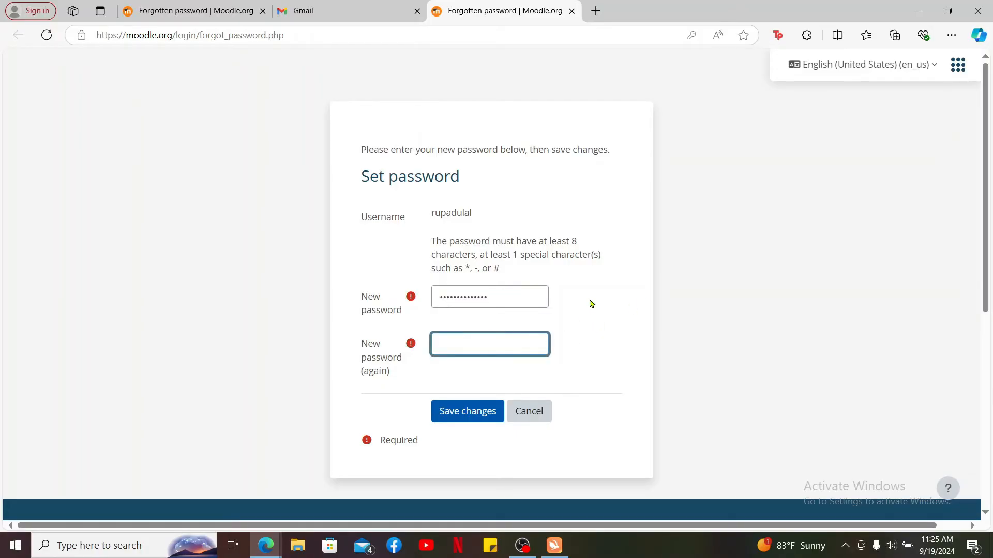
text(••••••••••••)
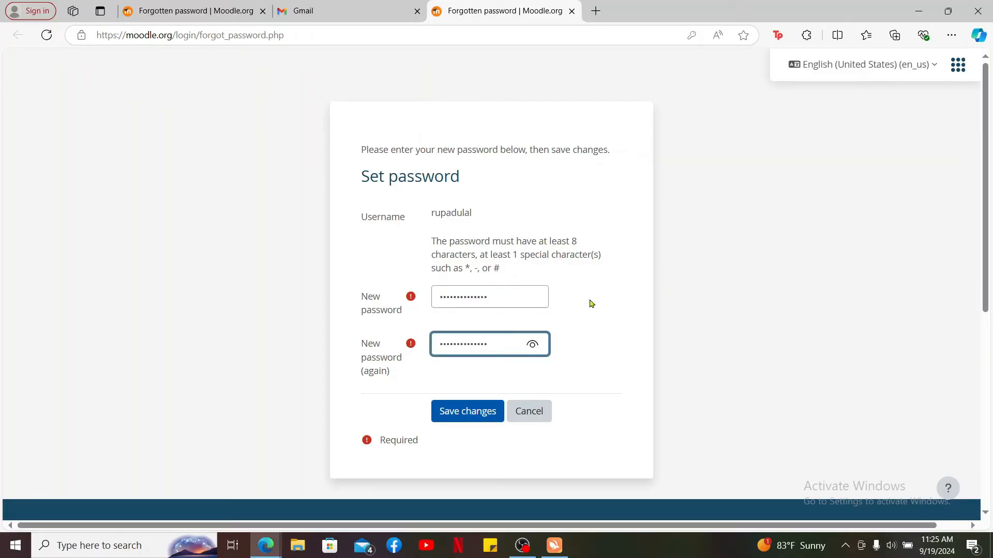
click(468, 411)
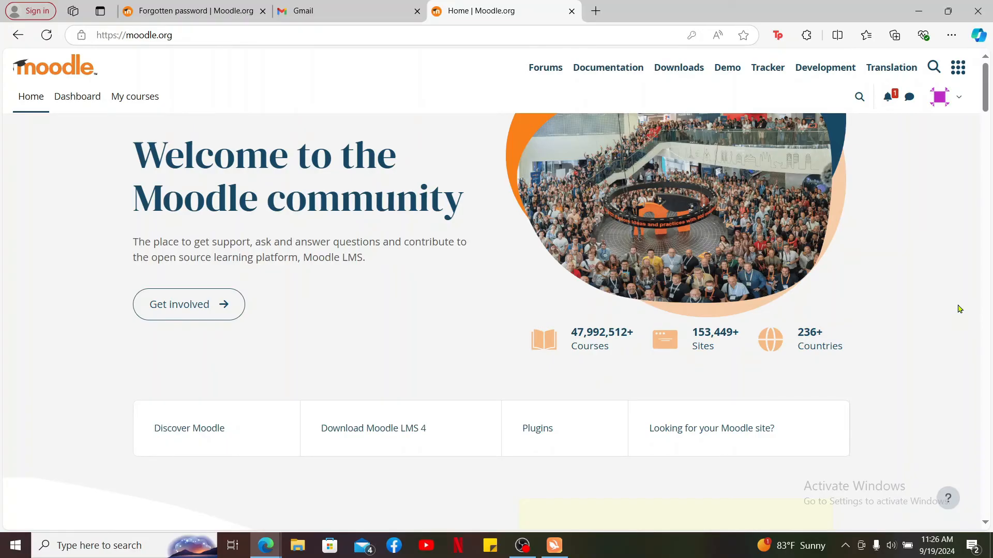
mouse_move(959, 99)
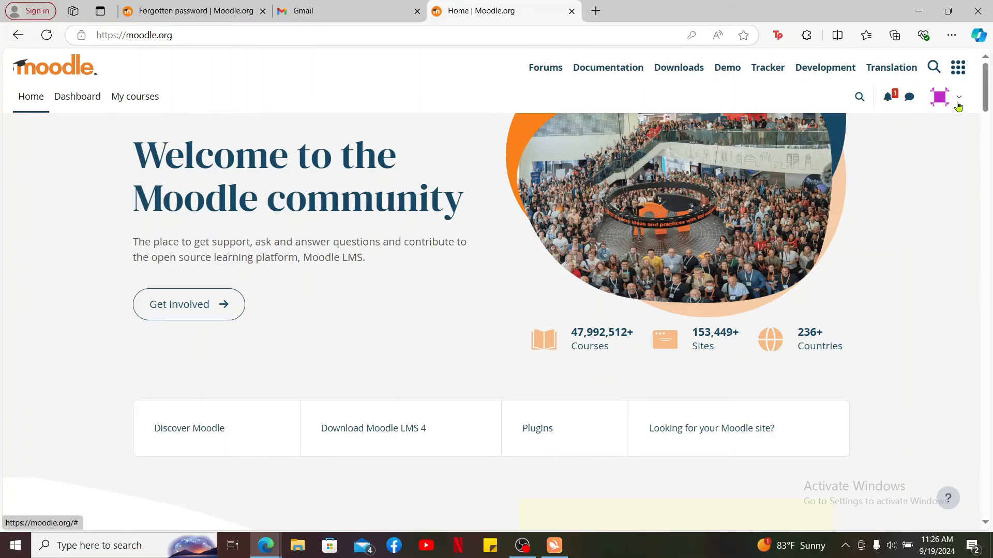
mouse_move(948, 230)
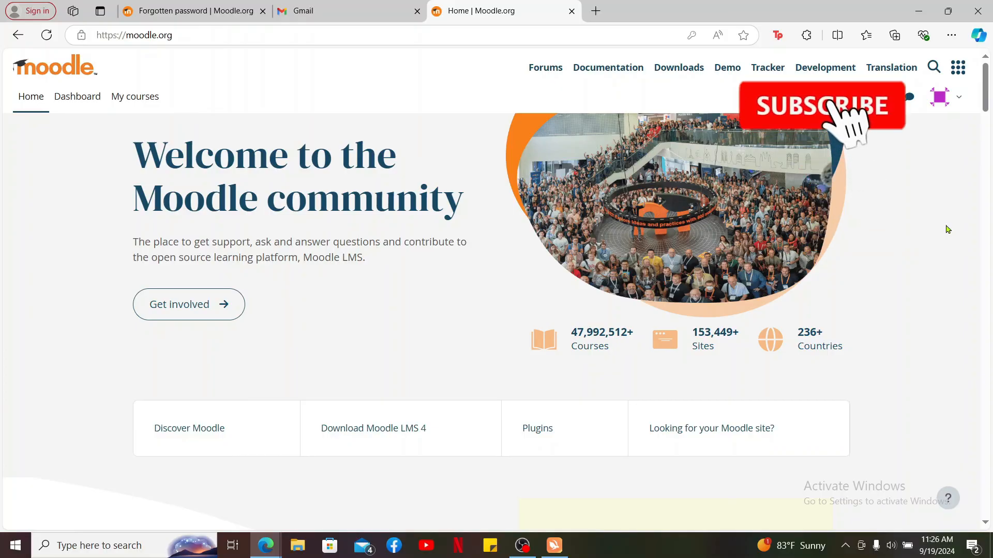
click(821, 106)
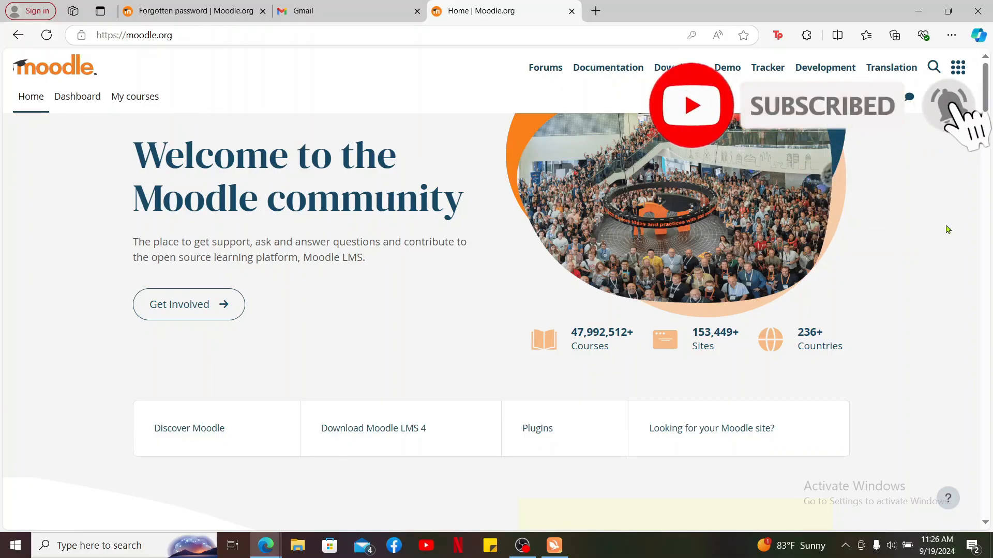